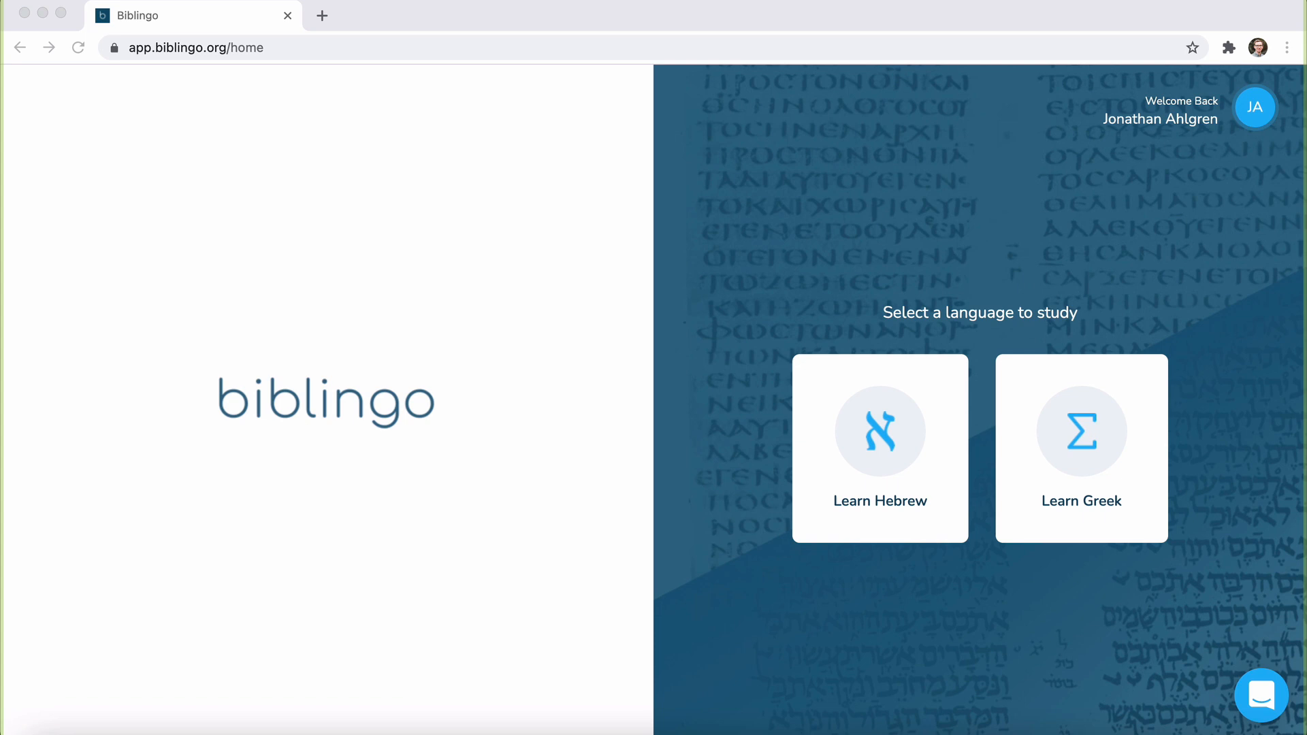
{"action": "mouse_move", "coordinate": [1018, 572]}
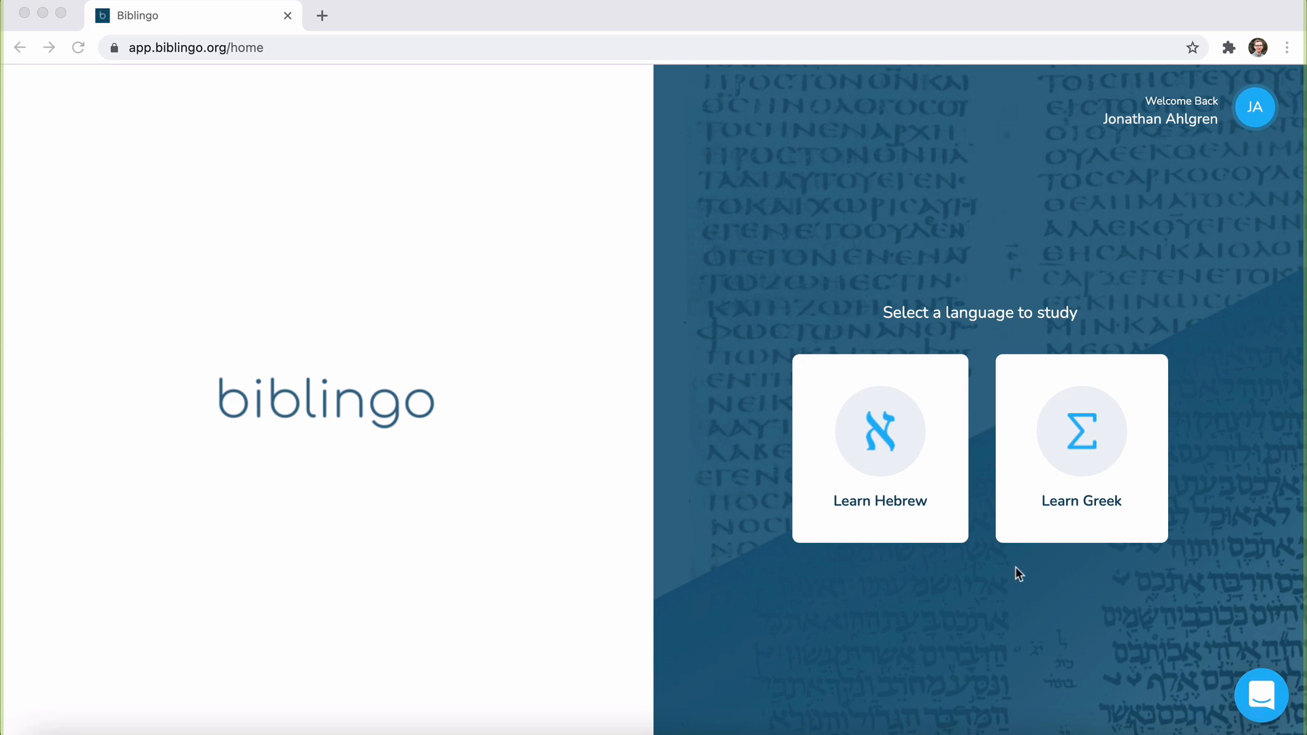
{"action": "mouse_move", "coordinate": [906, 470]}
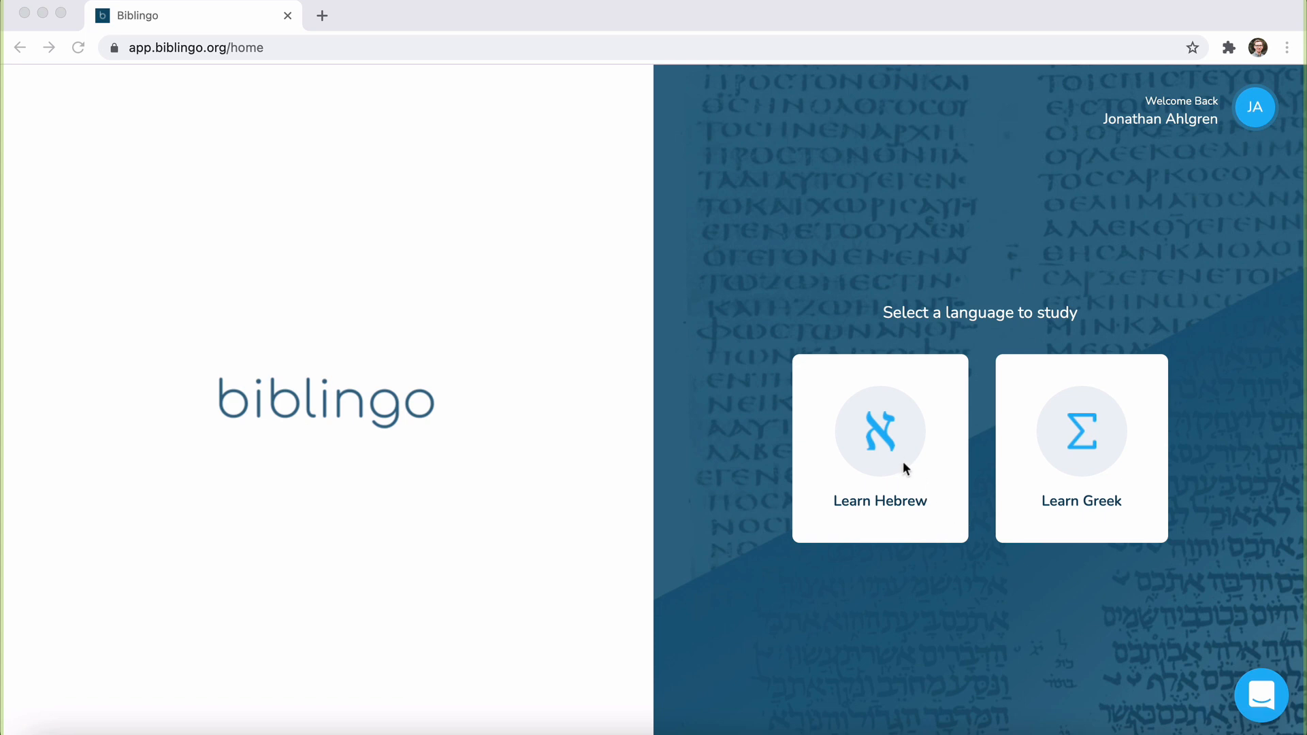
Pick the Learn Hebrew card to show the Hebrew lesson grid by levels.
{"action": "left_click", "coordinate": [880, 445]}
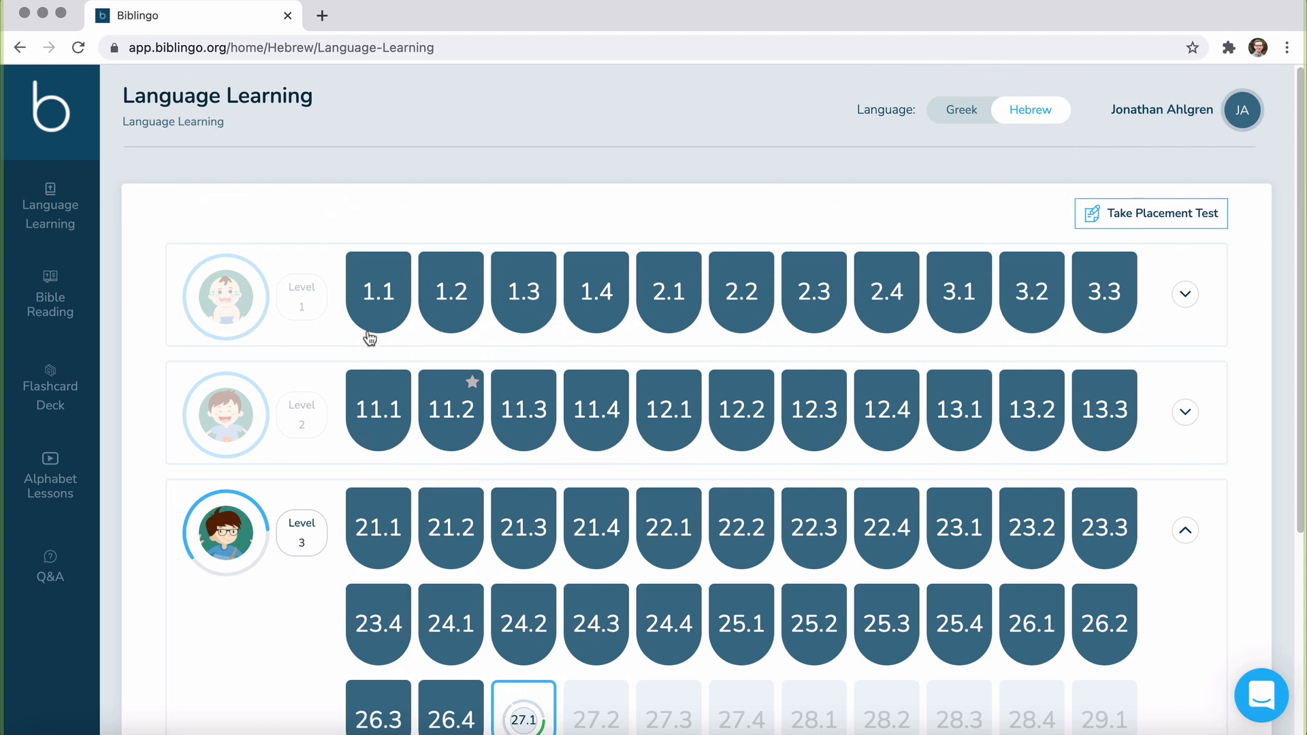
Open the Level 1 lesson 1.1 tile to its vocabulary association exercise.
{"action": "left_click", "coordinate": [378, 291]}
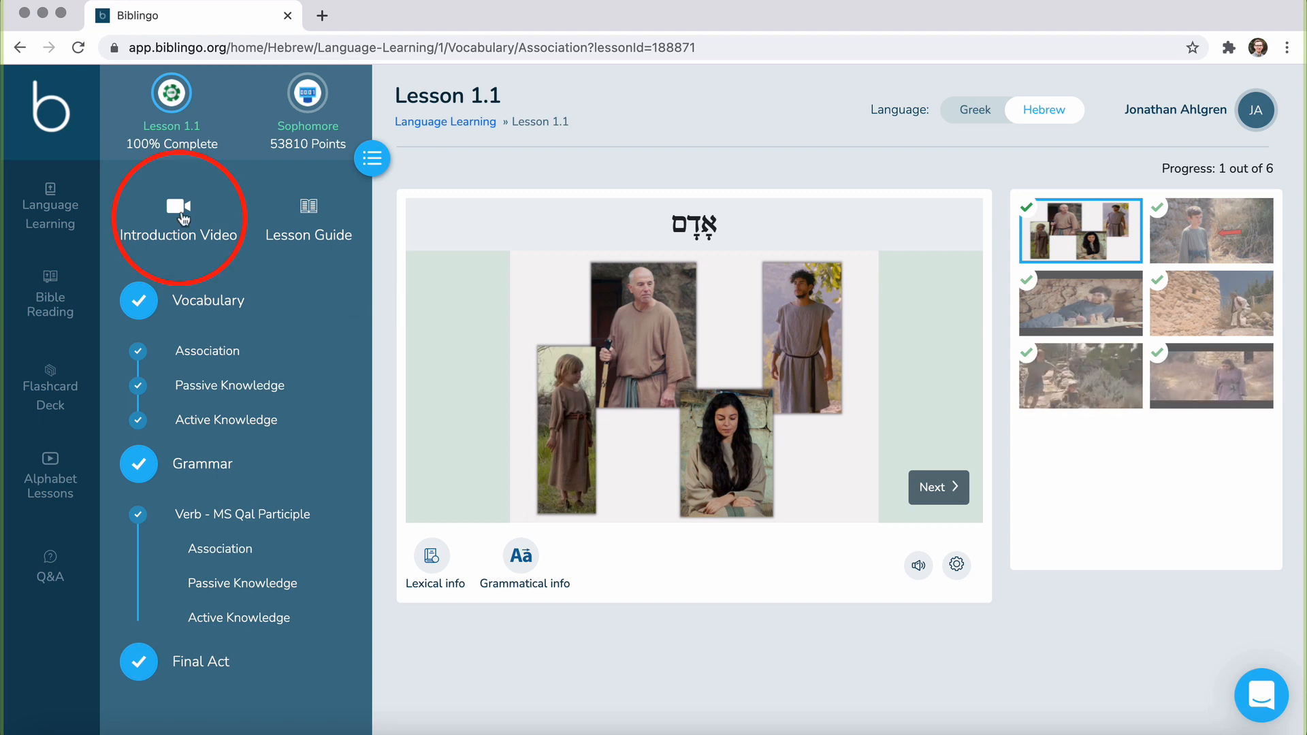
{"action": "left_click", "coordinate": [178, 208]}
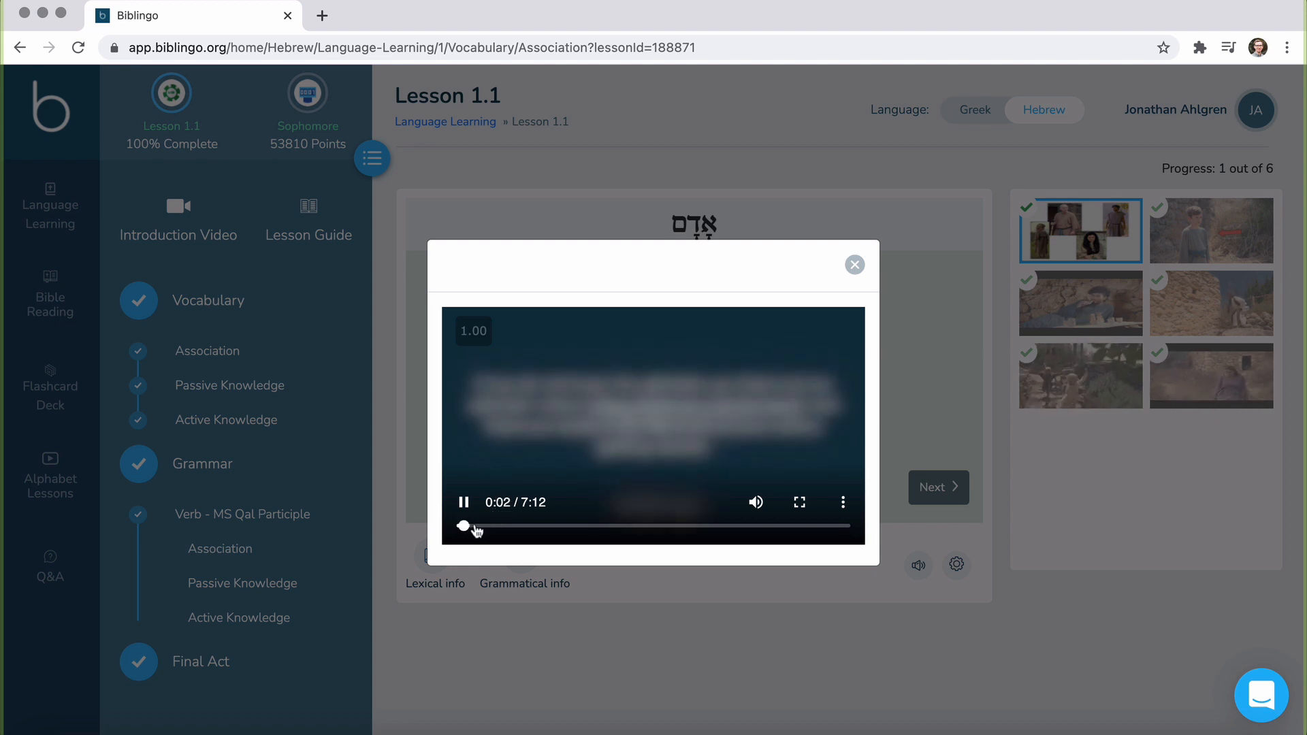
{"action": "left_click", "coordinate": [463, 502]}
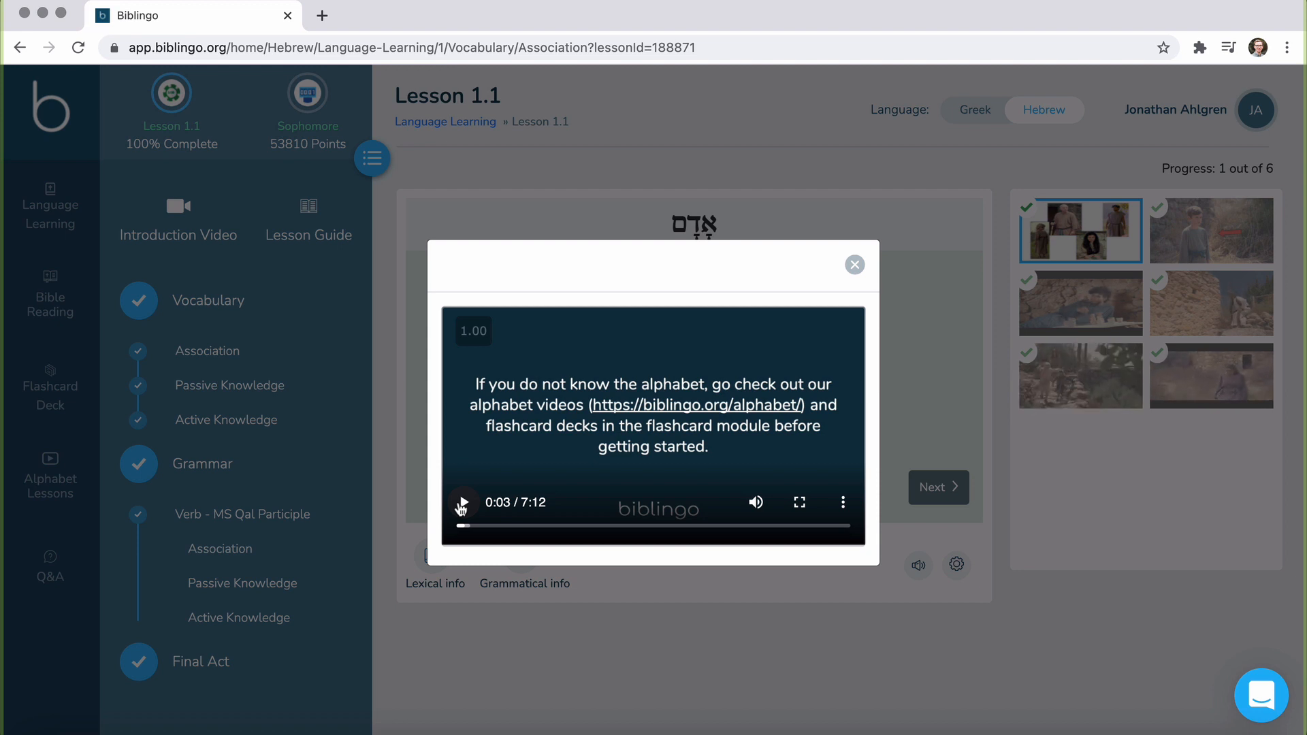
{"action": "left_click", "coordinate": [854, 265]}
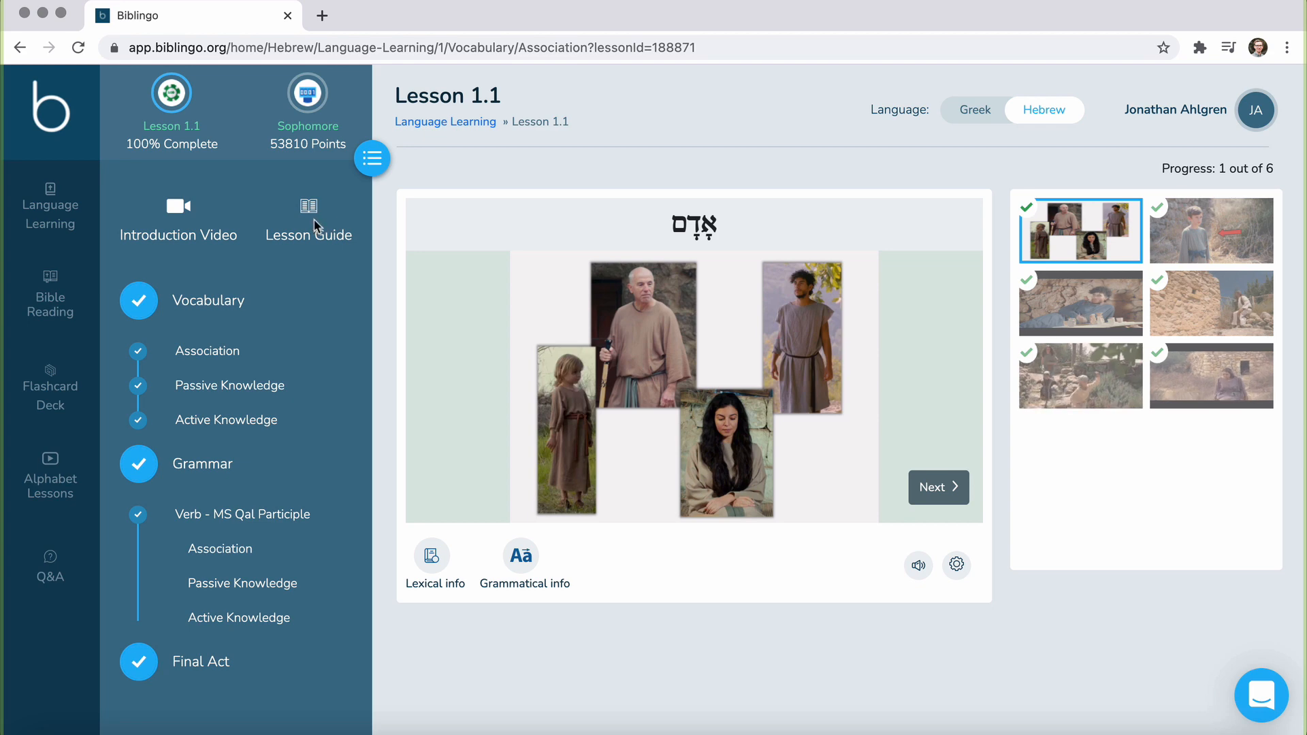
Open the Lesson 1 guide PDF in a new tab and scroll to phonology.
{"action": "left_click", "coordinate": [308, 206]}
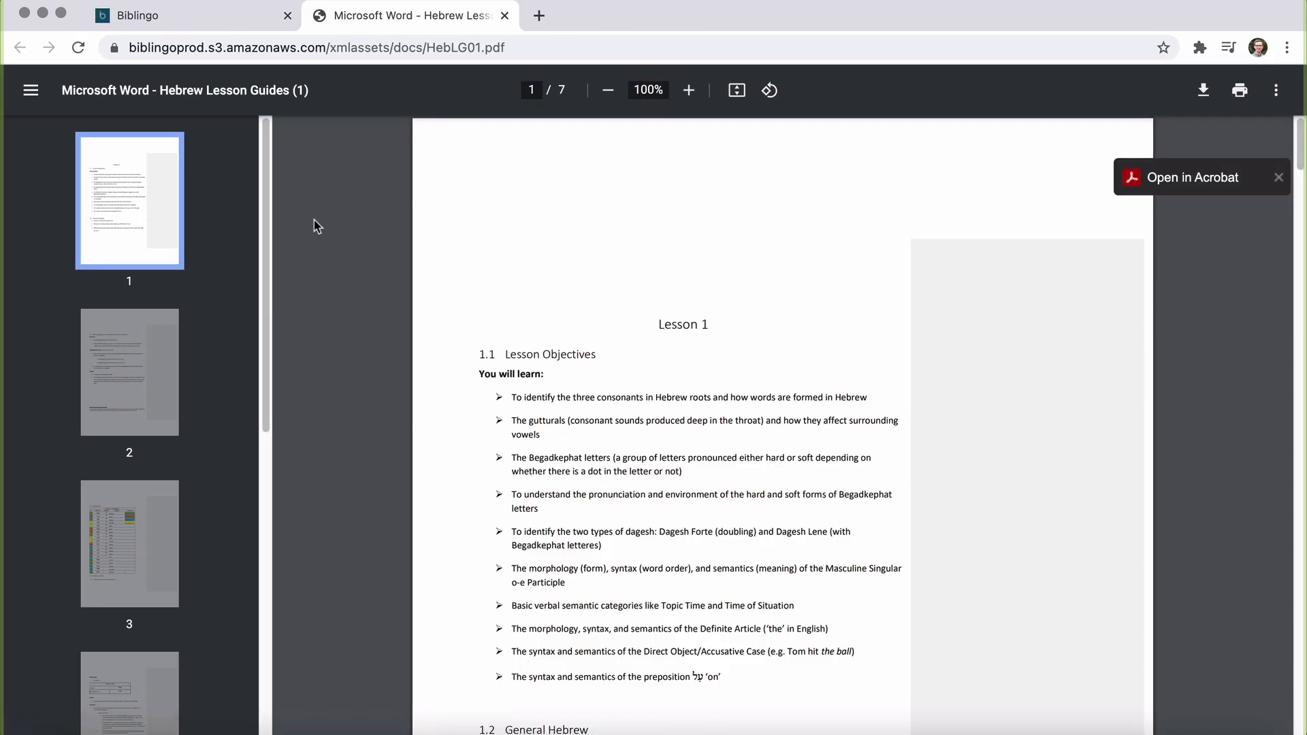
{"action": "mouse_move", "coordinate": [511, 462]}
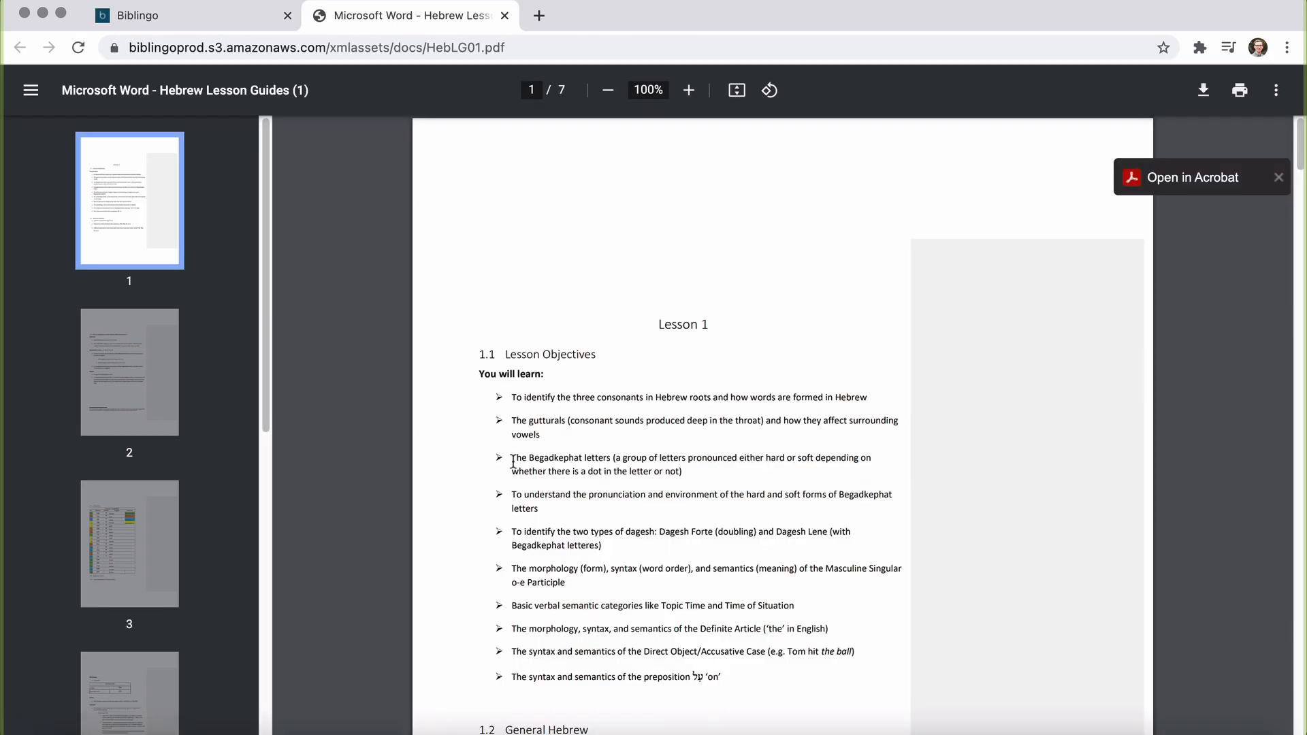
{"action": "scroll", "scroll_direction": "down", "scroll_amount": 3}
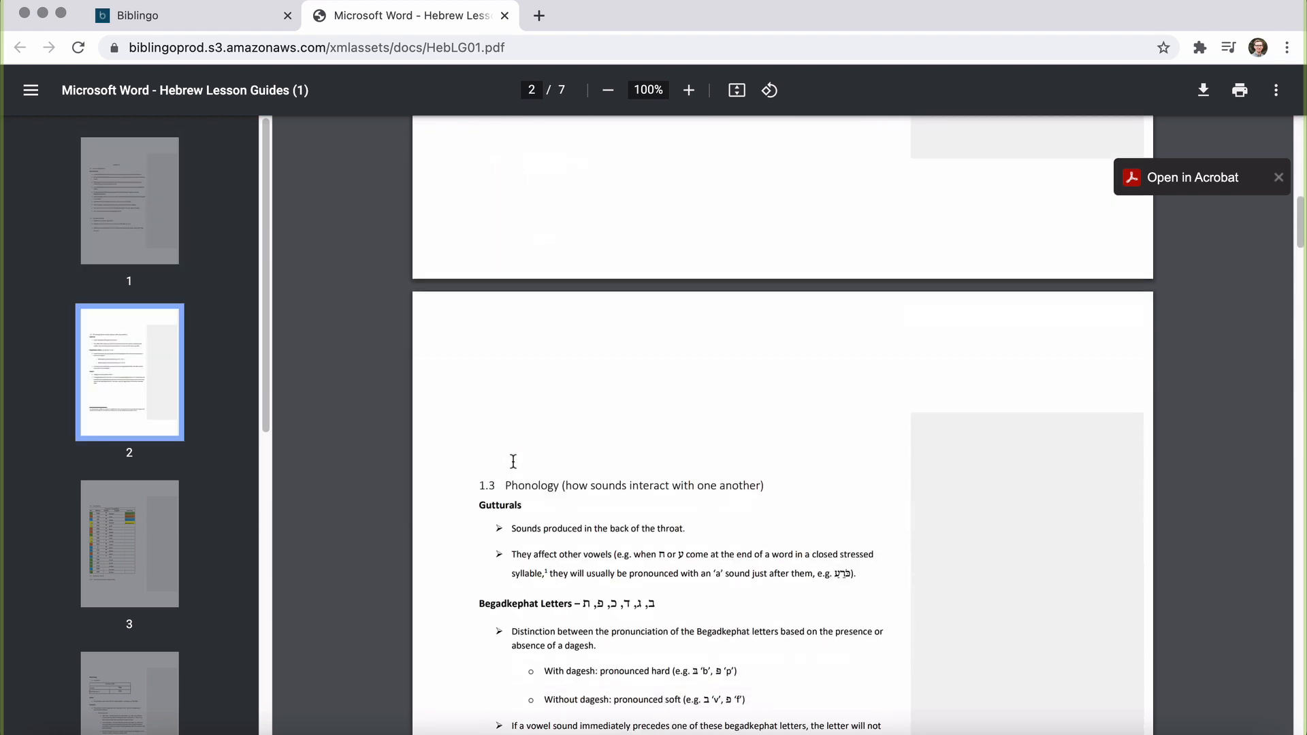
{"action": "scroll", "scroll_direction": "down", "scroll_amount": 3}
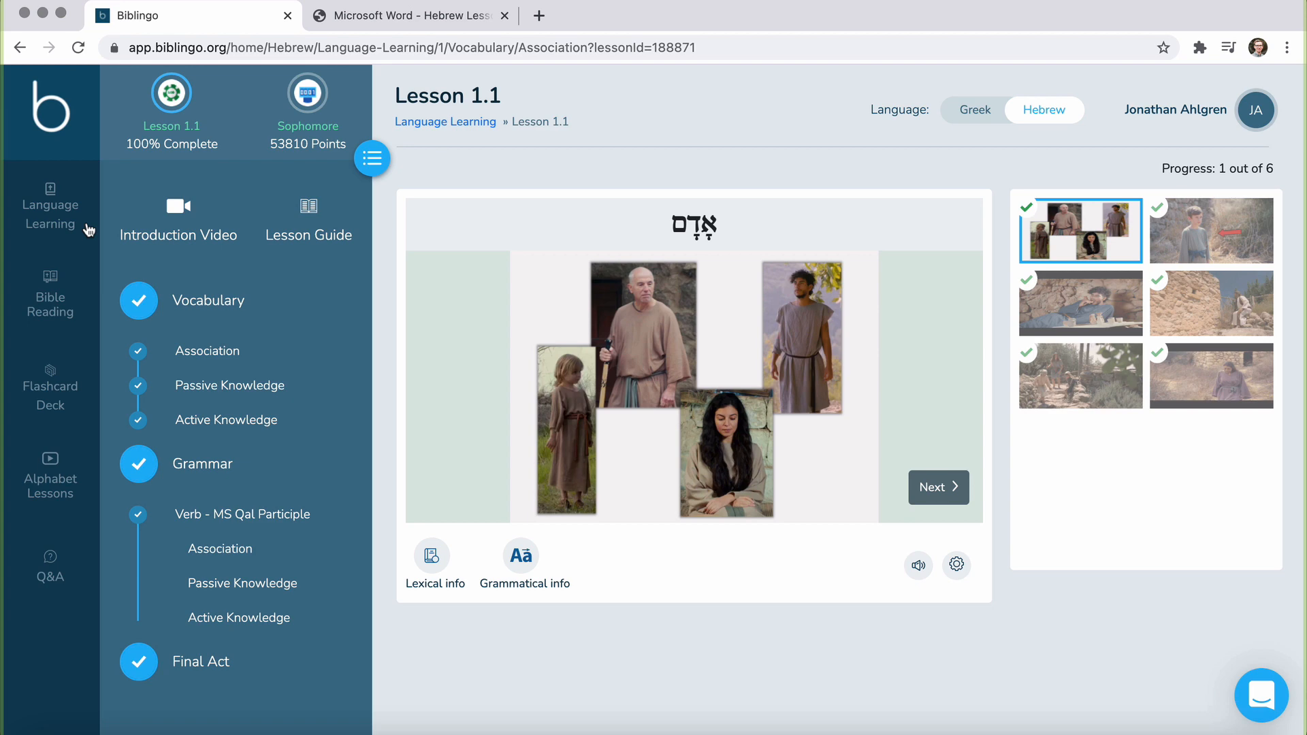
Open Bible Reading from the sidebar to read Judges chapter 2 in Hebrew.
{"action": "left_click", "coordinate": [51, 292]}
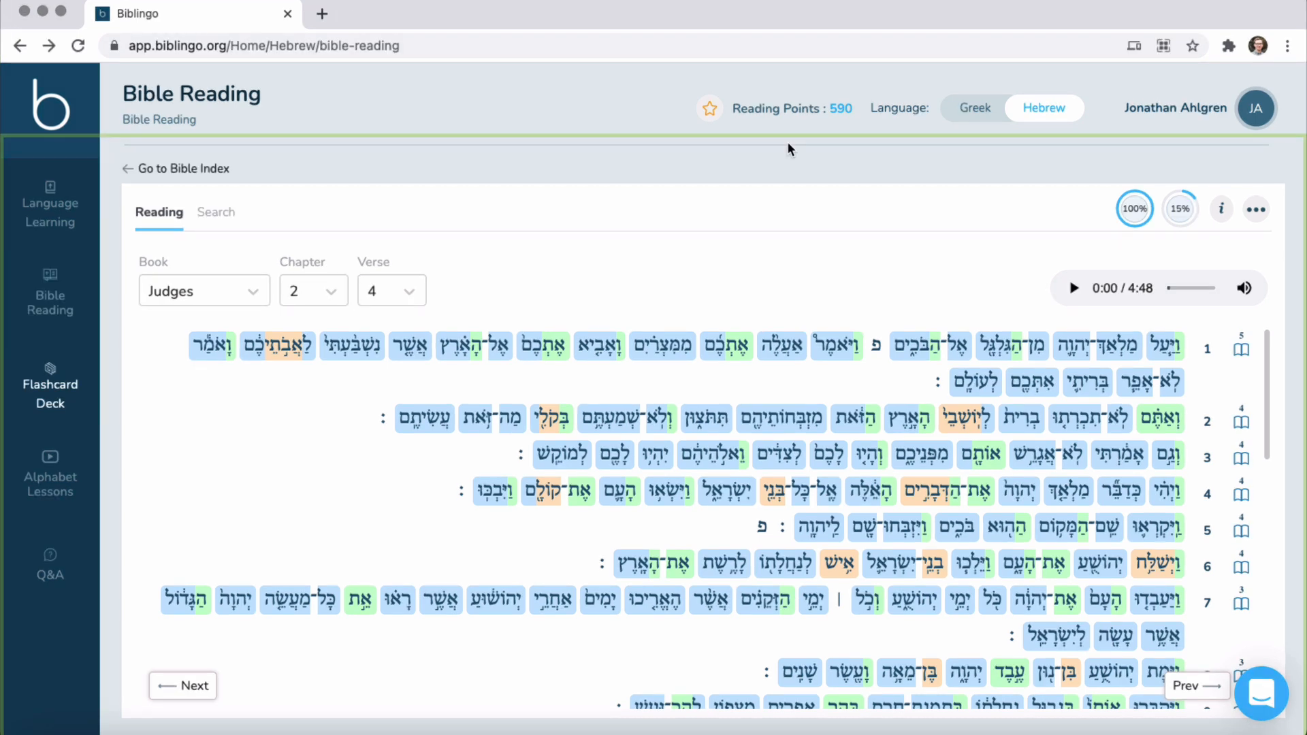
{"action": "mouse_move", "coordinate": [732, 97]}
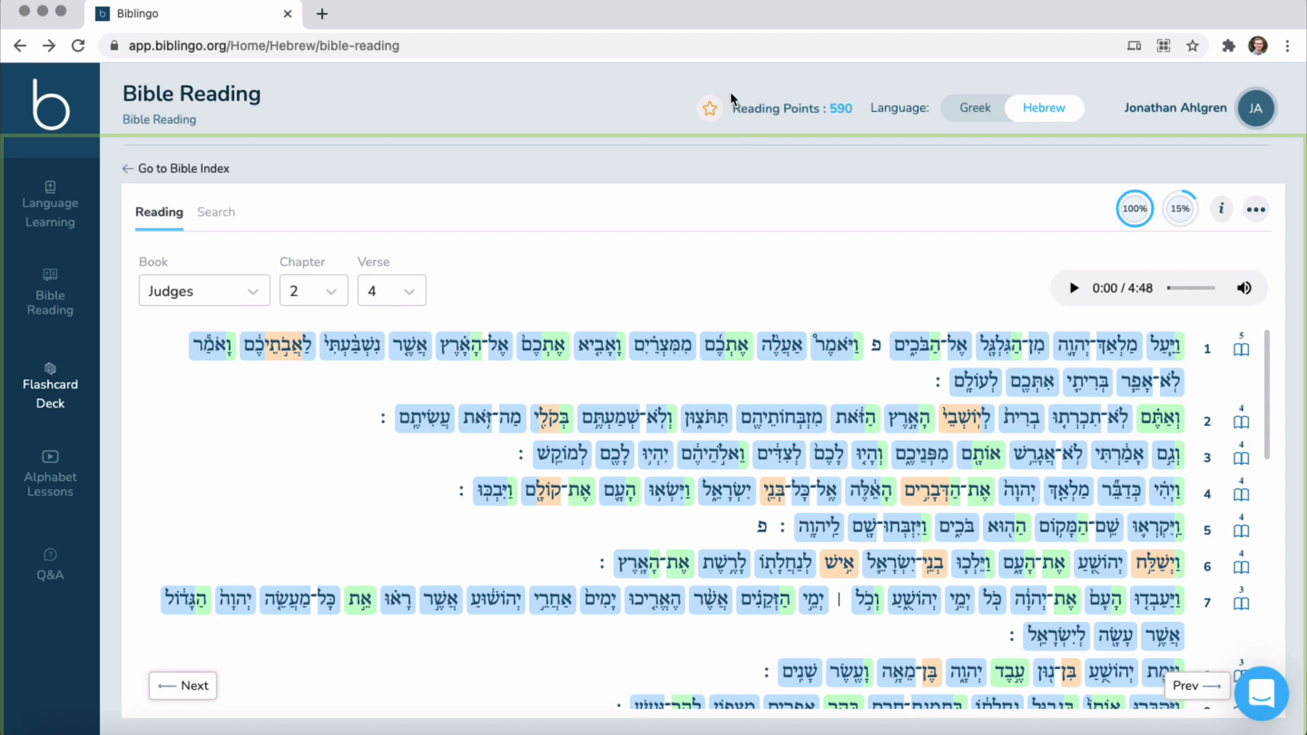
Browse Preset Decks, view Hebrew Biblingo Lessons, then switch the decks to Greek.
{"action": "left_click", "coordinate": [49, 385]}
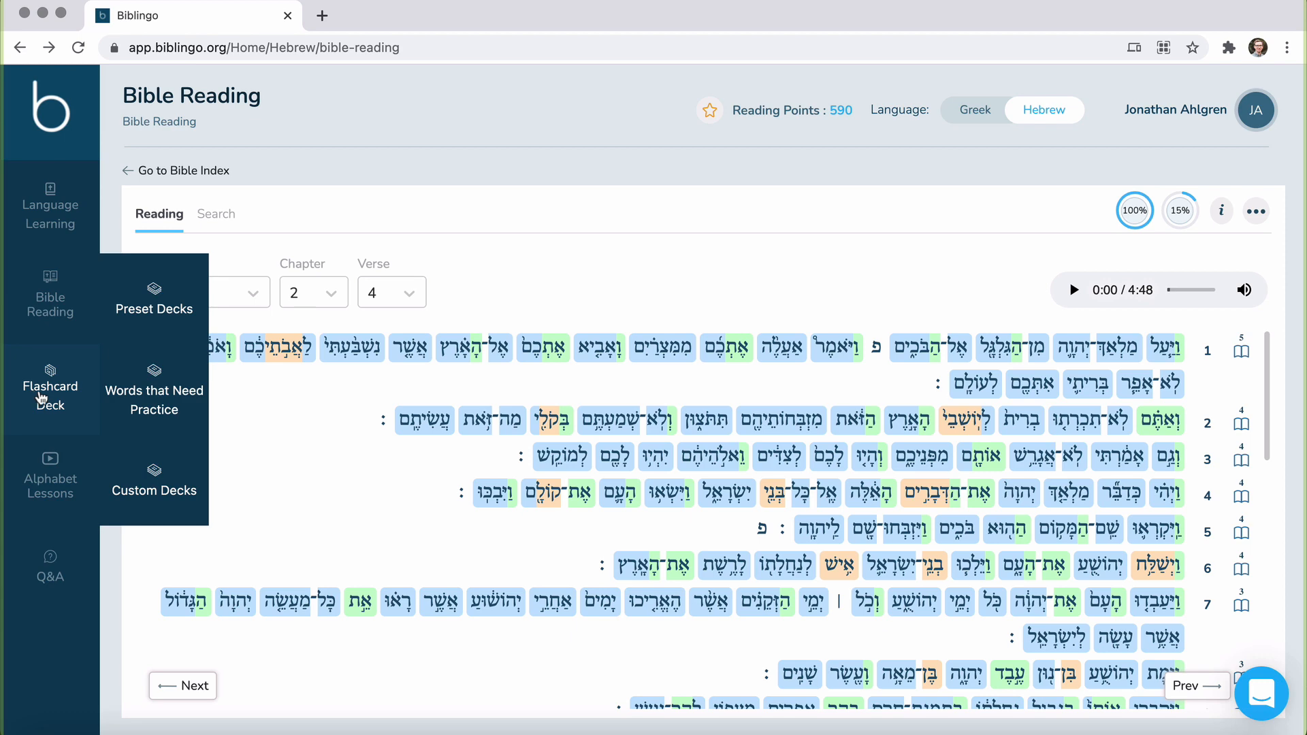
{"action": "mouse_move", "coordinate": [171, 318]}
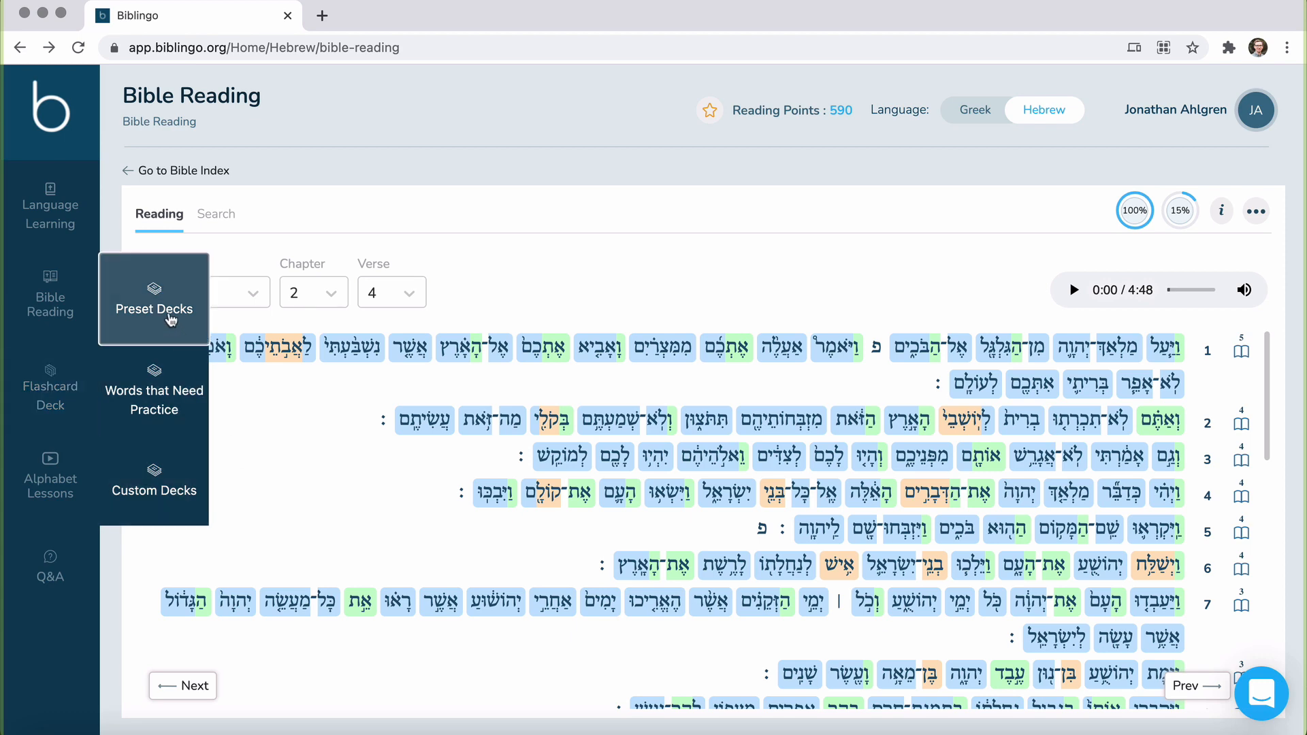
{"action": "left_click", "coordinate": [154, 308]}
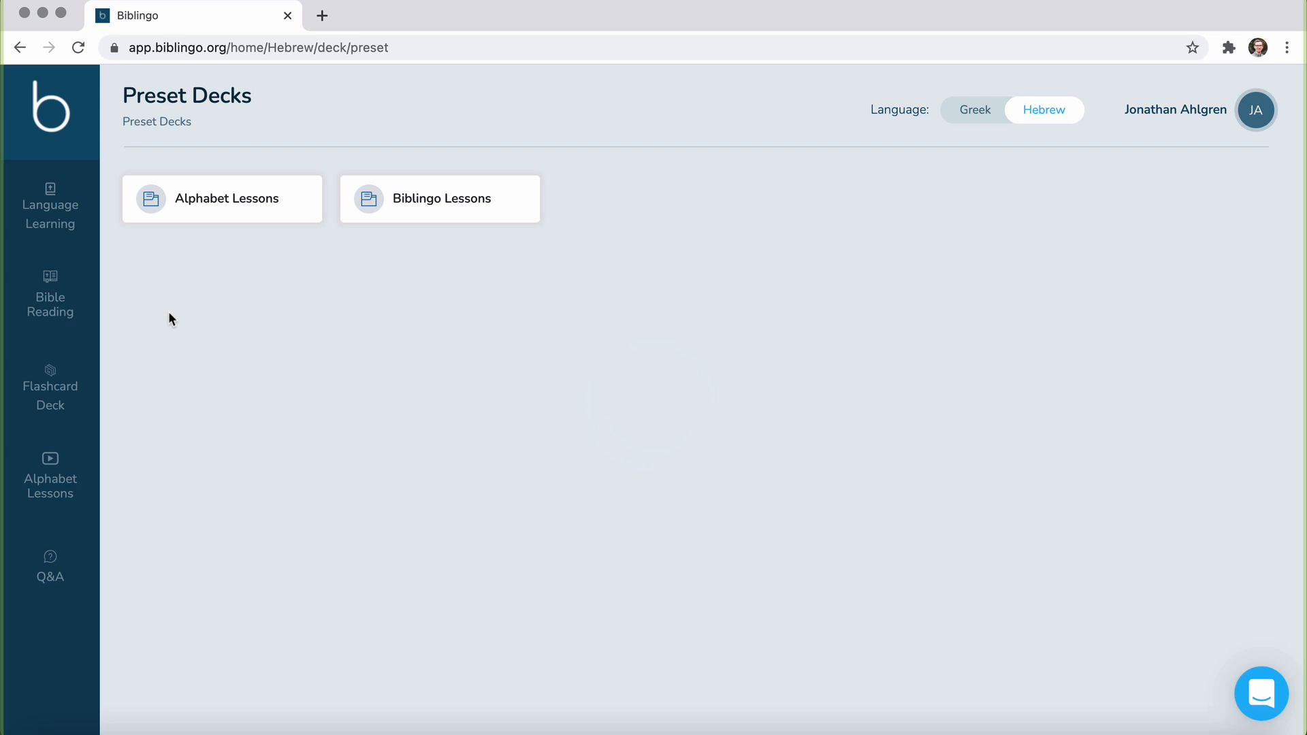
{"action": "mouse_move", "coordinate": [380, 199]}
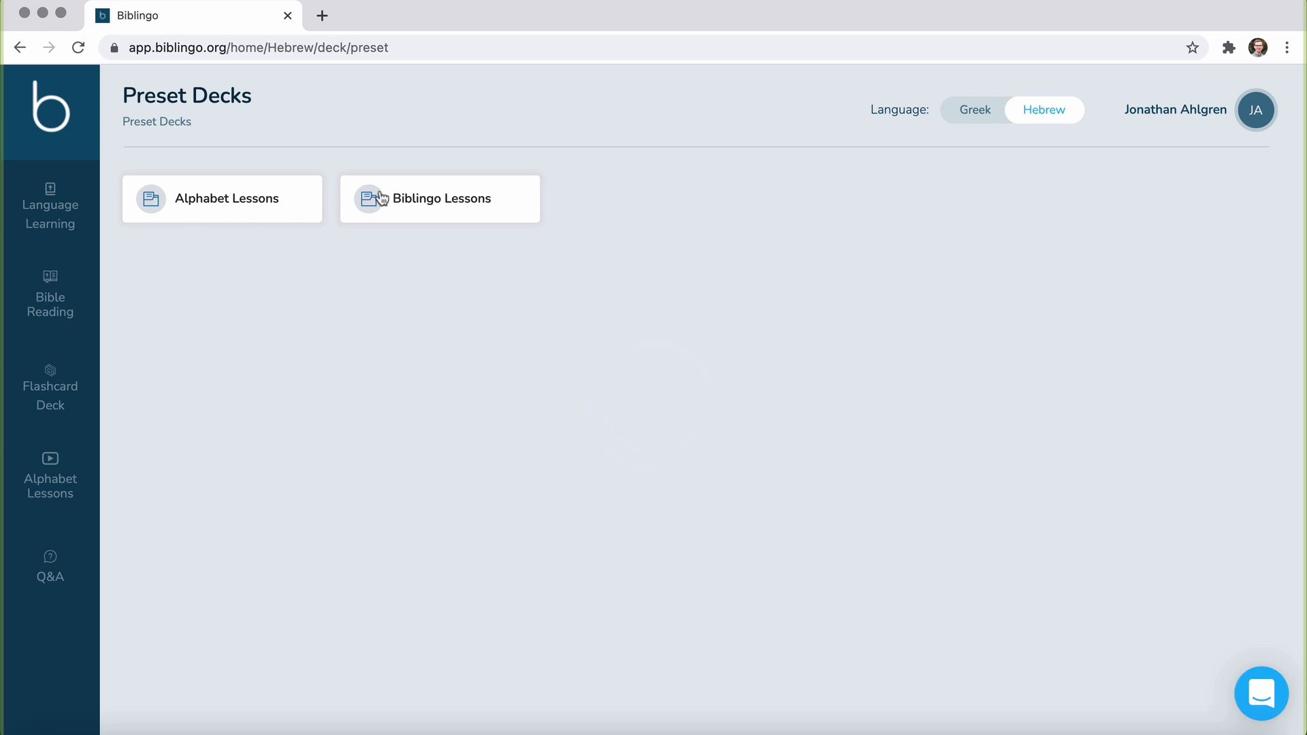
{"action": "left_click", "coordinate": [440, 199]}
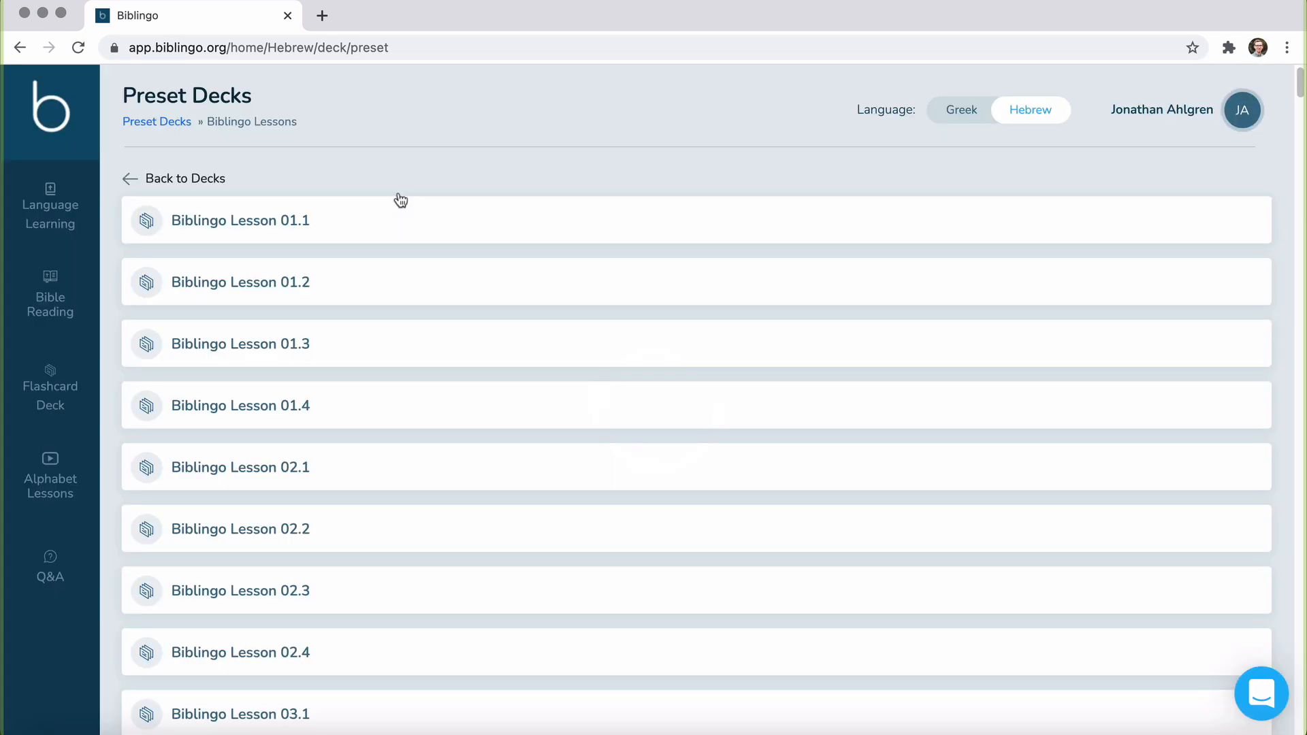
{"action": "left_click", "coordinate": [960, 109]}
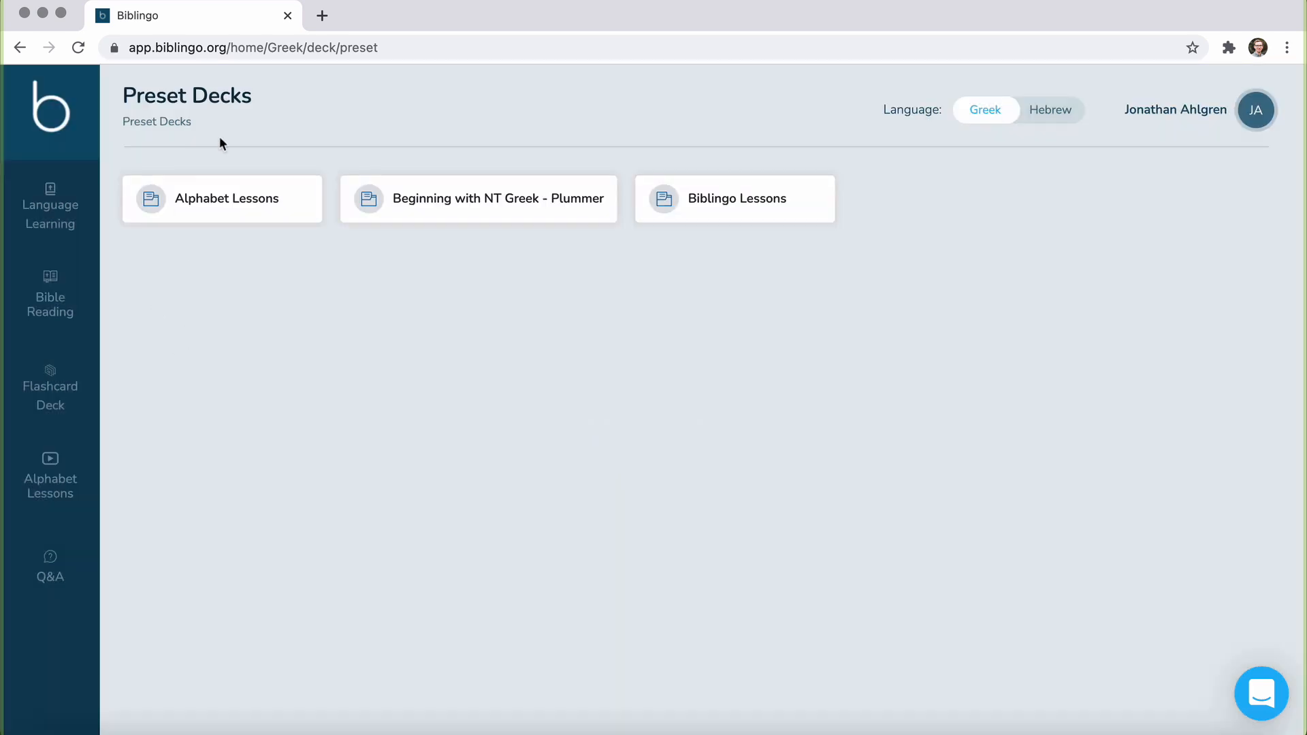
Open Beginning with NT Greek - Plummer and start the Ch. 02 - BWNTG deck.
{"action": "left_click", "coordinate": [478, 199]}
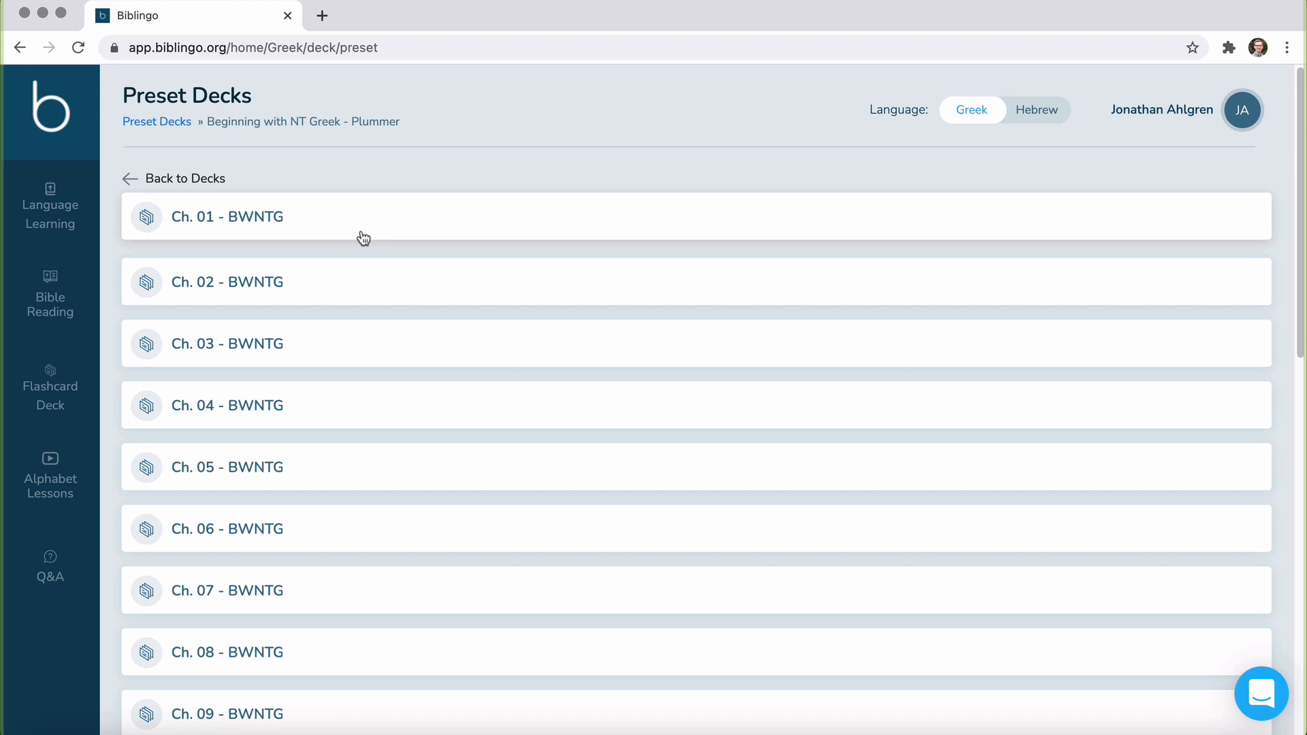
{"action": "left_click", "coordinate": [227, 281]}
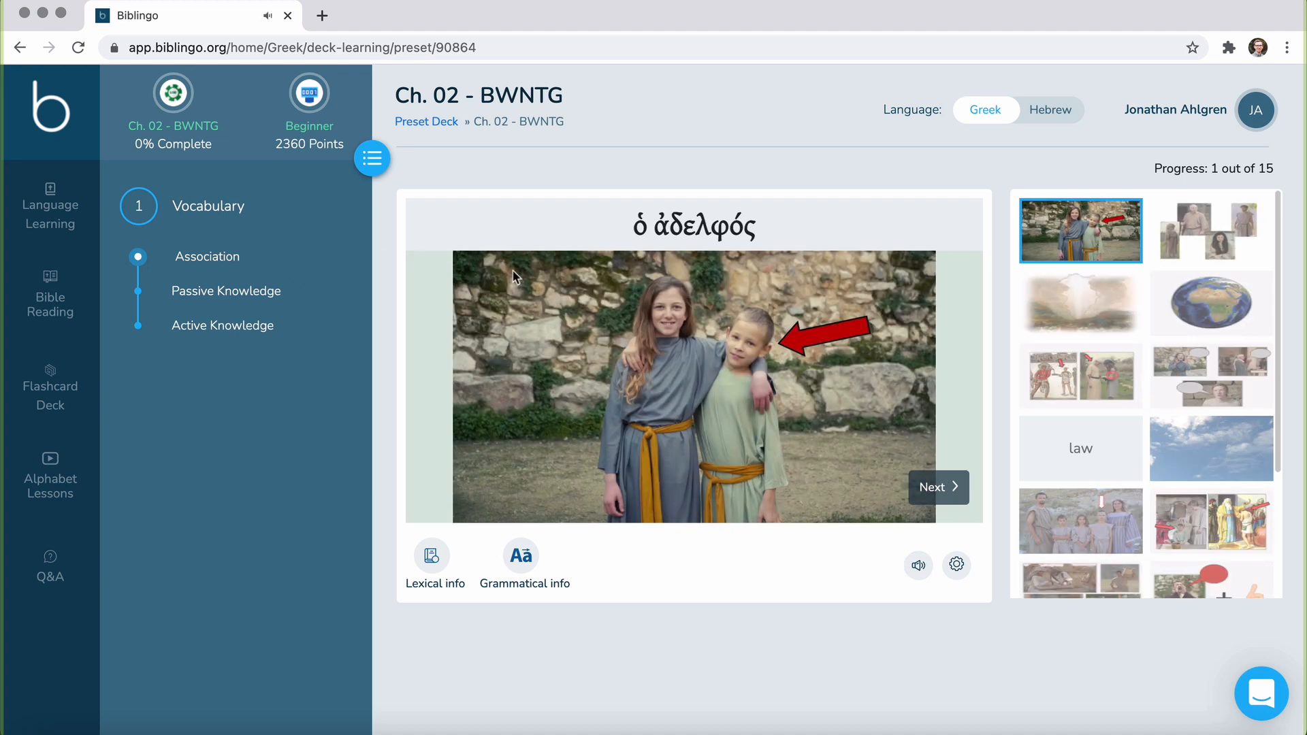
{"action": "mouse_move", "coordinate": [601, 292]}
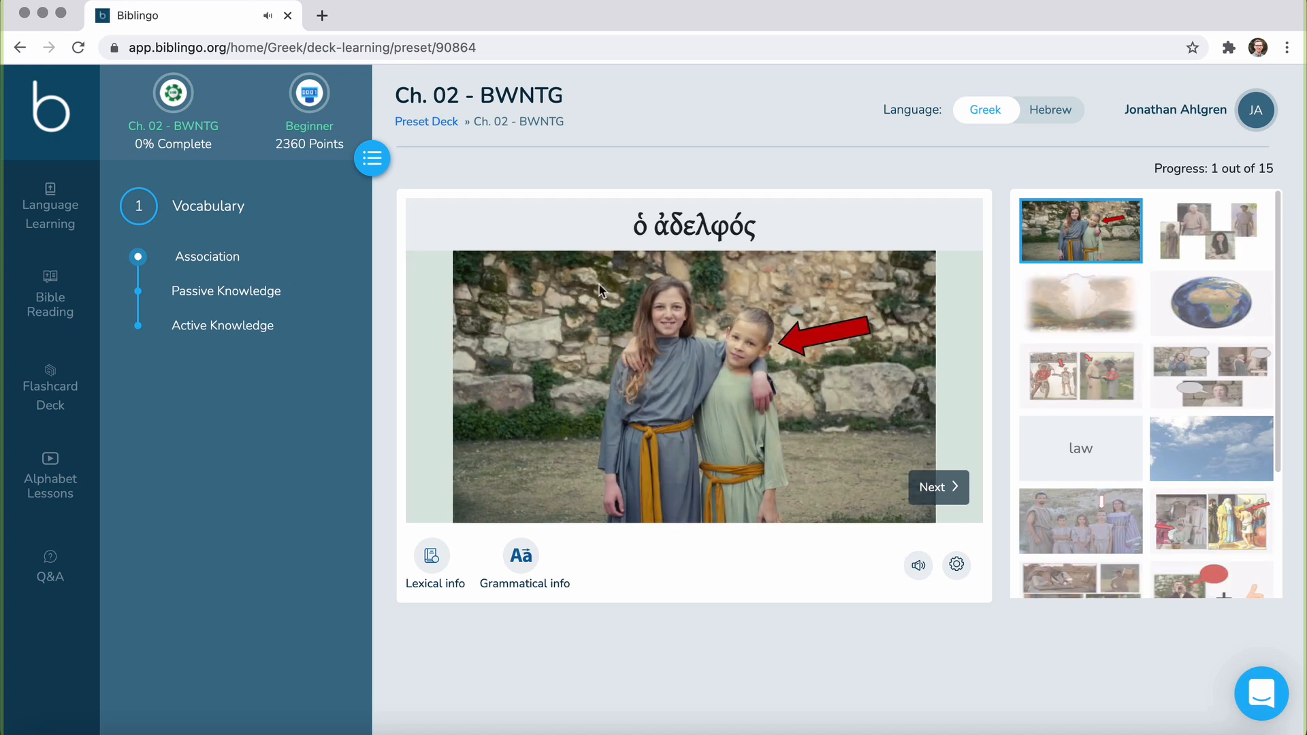